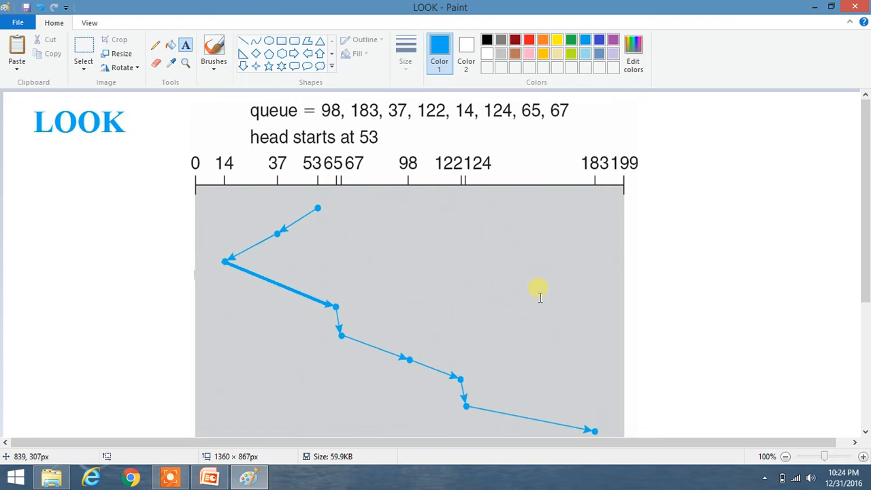
{"action": "mouse_move", "coordinate": [558, 150]}
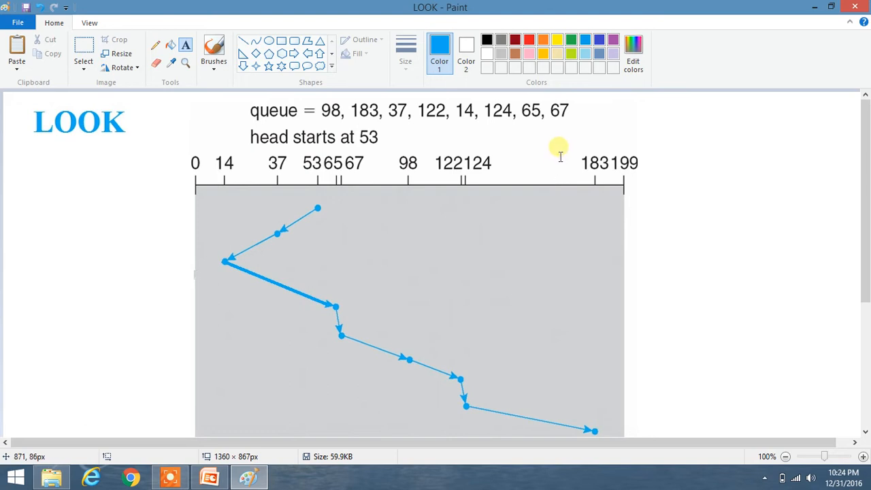
{"action": "mouse_move", "coordinate": [334, 115]}
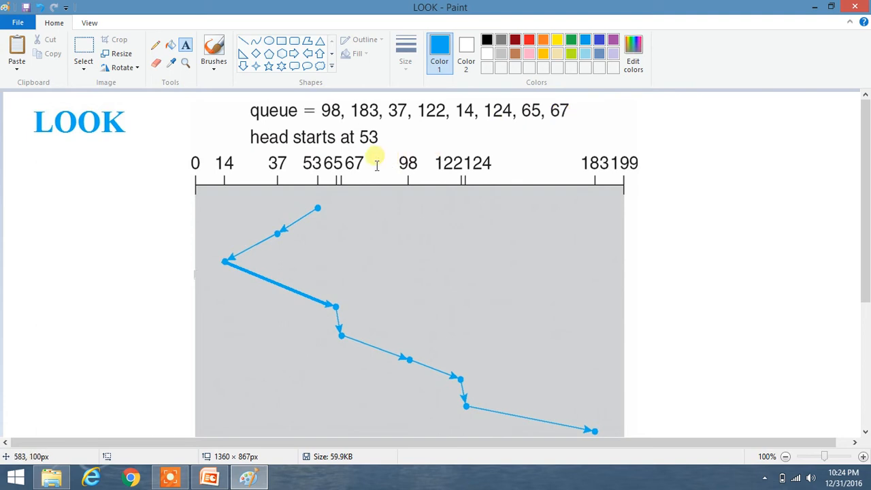
{"action": "mouse_move", "coordinate": [594, 182]}
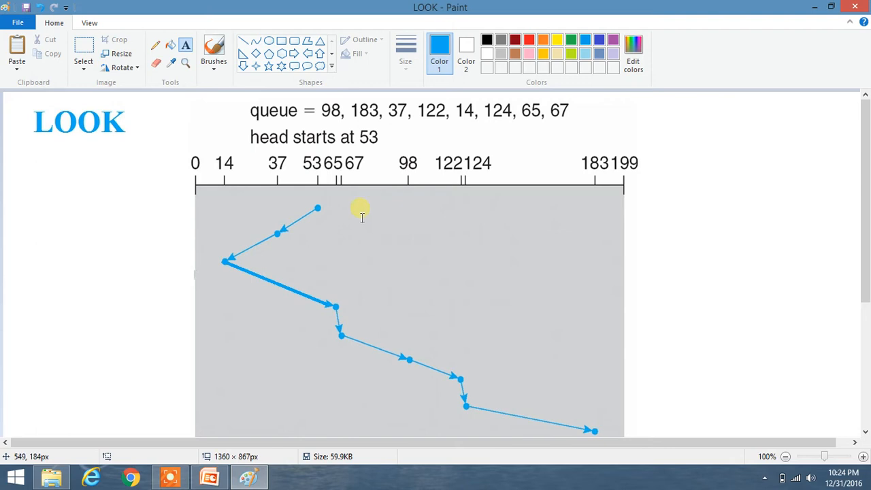
{"action": "mouse_move", "coordinate": [317, 204]}
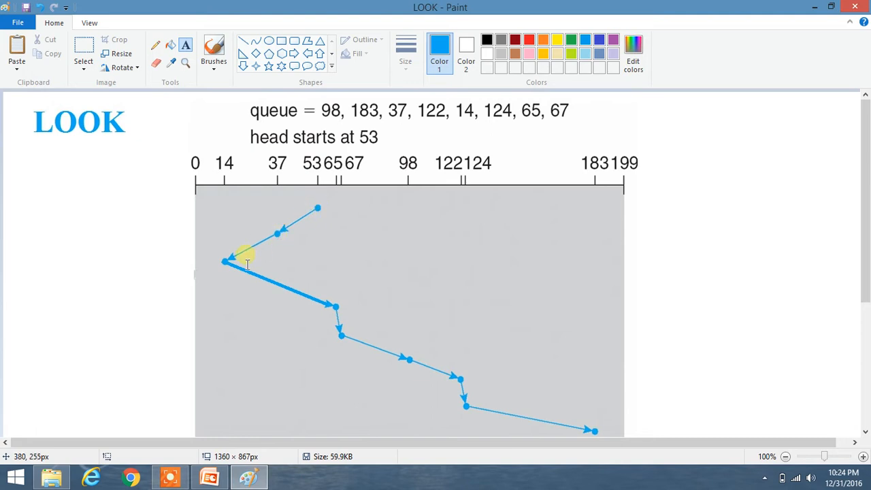
{"action": "mouse_move", "coordinate": [316, 221]}
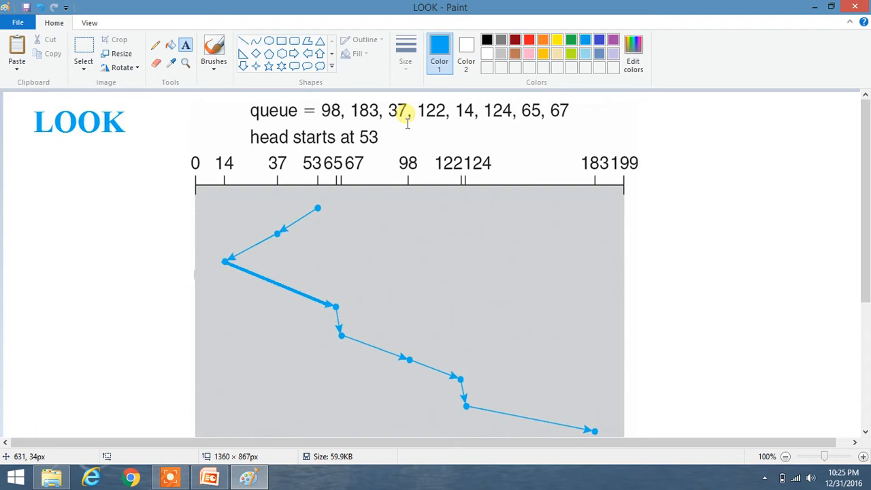
{"action": "mouse_move", "coordinate": [244, 184]}
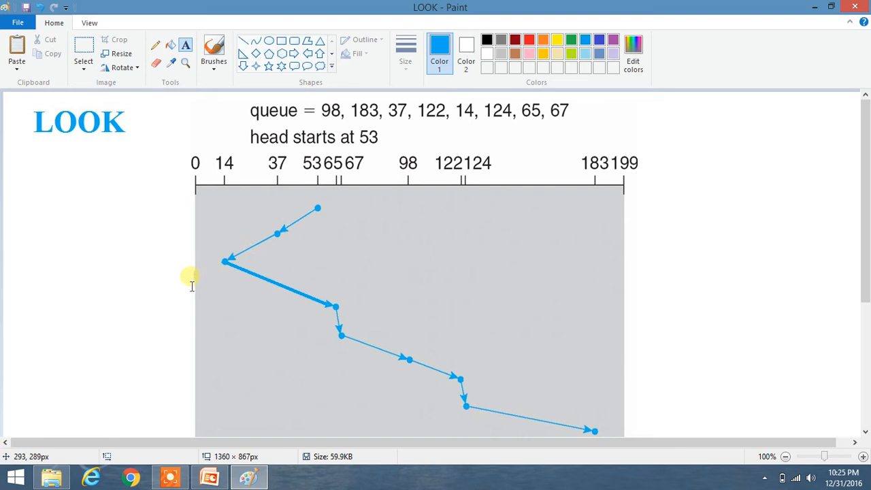
{"action": "mouse_move", "coordinate": [199, 207]}
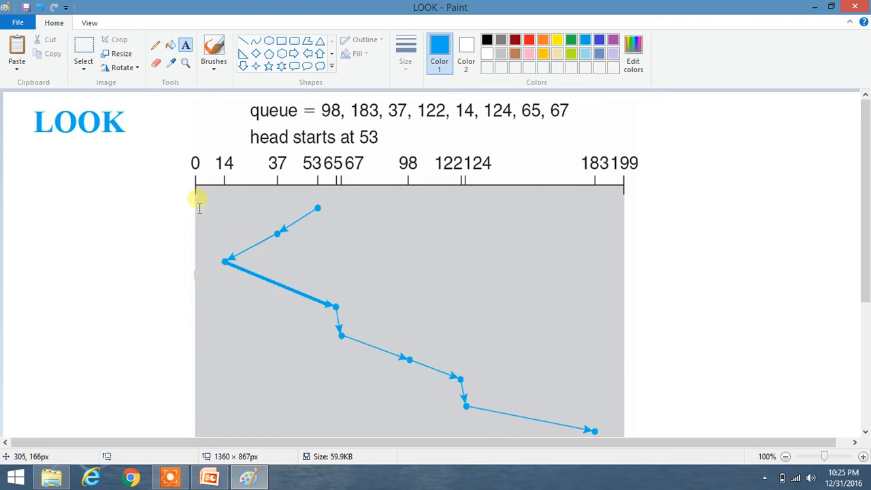
{"action": "mouse_move", "coordinate": [565, 211]}
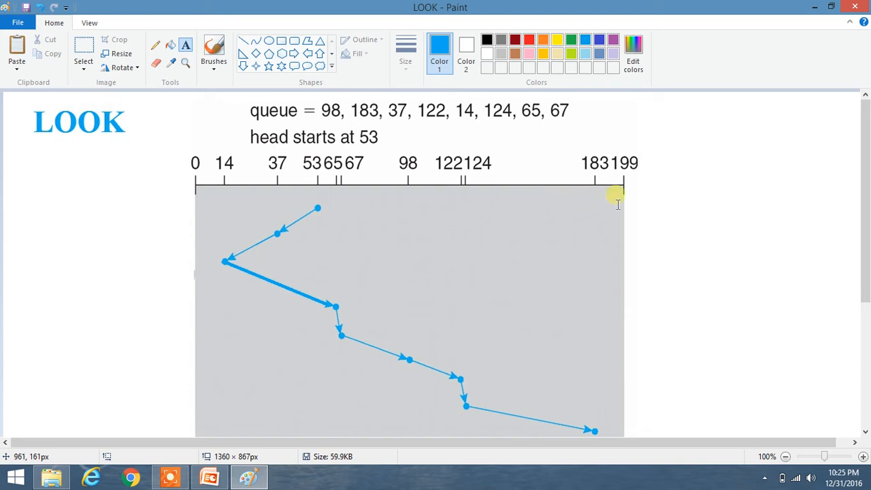
{"action": "mouse_move", "coordinate": [392, 181]}
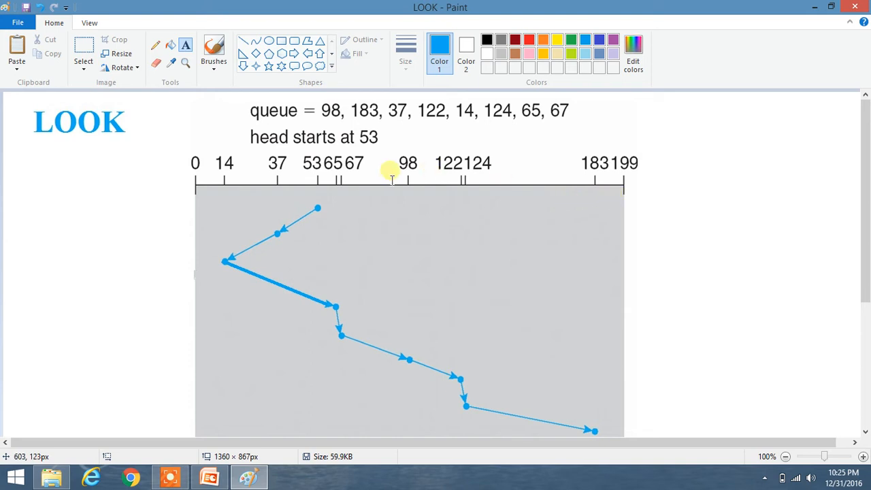
{"action": "mouse_move", "coordinate": [318, 179]}
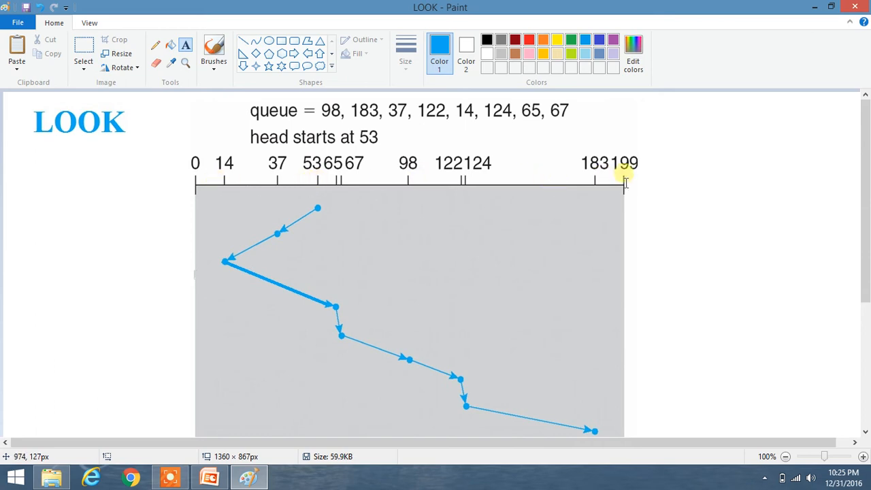
{"action": "mouse_move", "coordinate": [434, 202]}
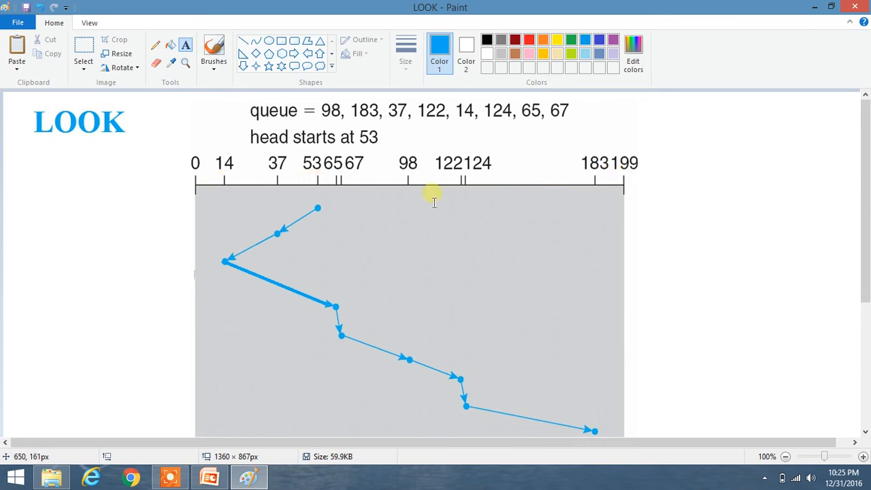
{"action": "mouse_move", "coordinate": [224, 276]}
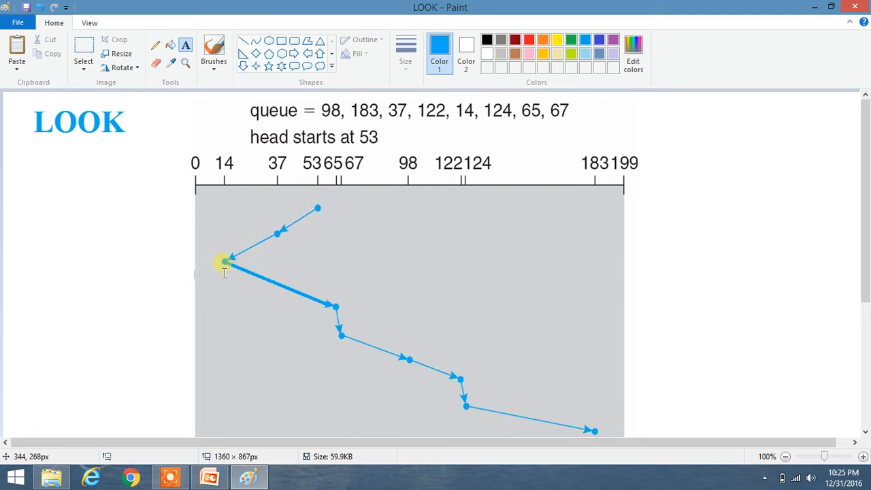
{"action": "mouse_move", "coordinate": [227, 265]}
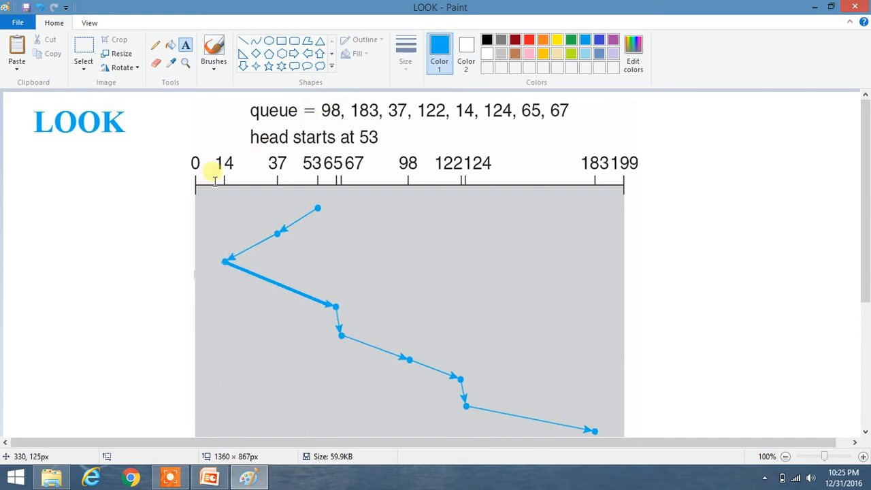
{"action": "mouse_move", "coordinate": [304, 207]}
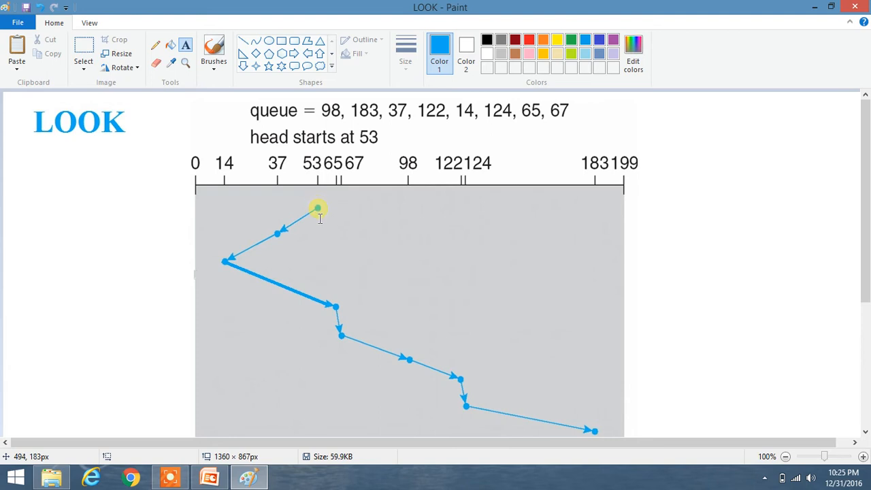
{"action": "mouse_move", "coordinate": [281, 231]}
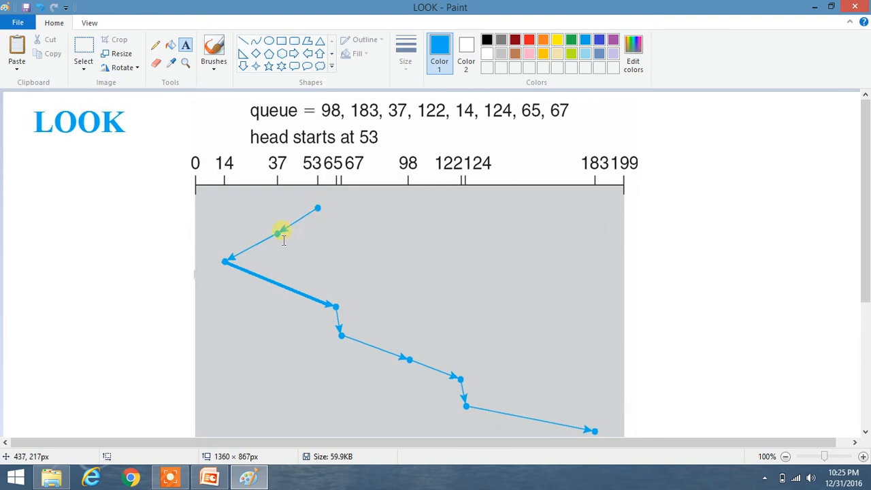
{"action": "mouse_move", "coordinate": [228, 264]}
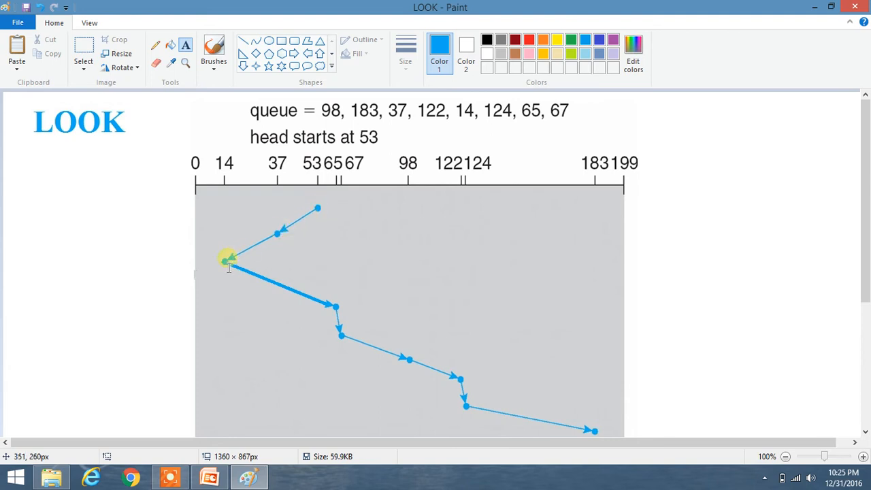
{"action": "mouse_move", "coordinate": [308, 302]}
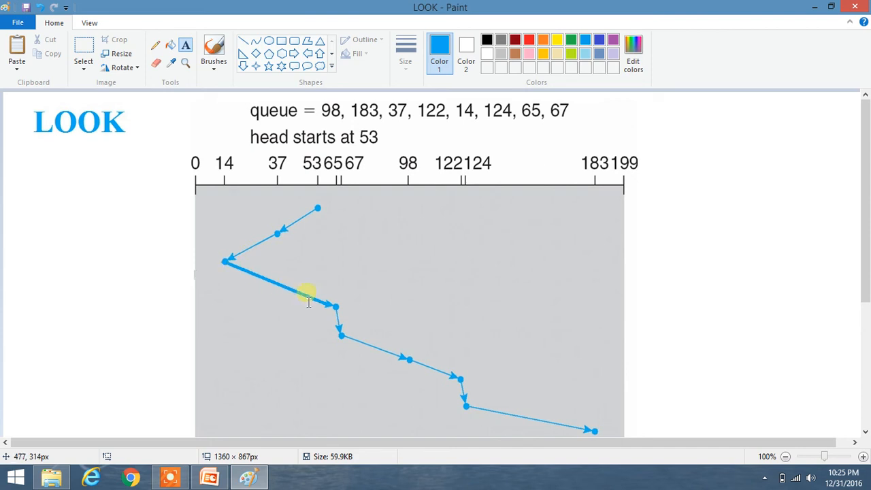
{"action": "mouse_move", "coordinate": [348, 340]}
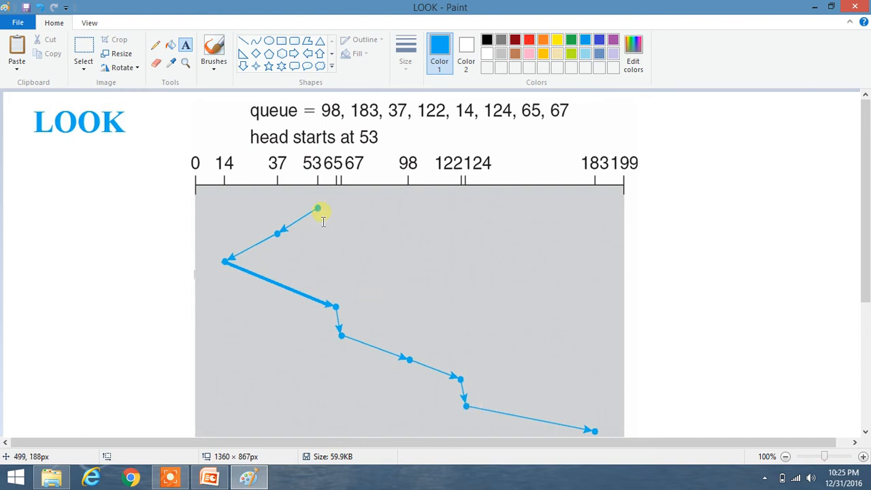
{"action": "mouse_move", "coordinate": [239, 266]}
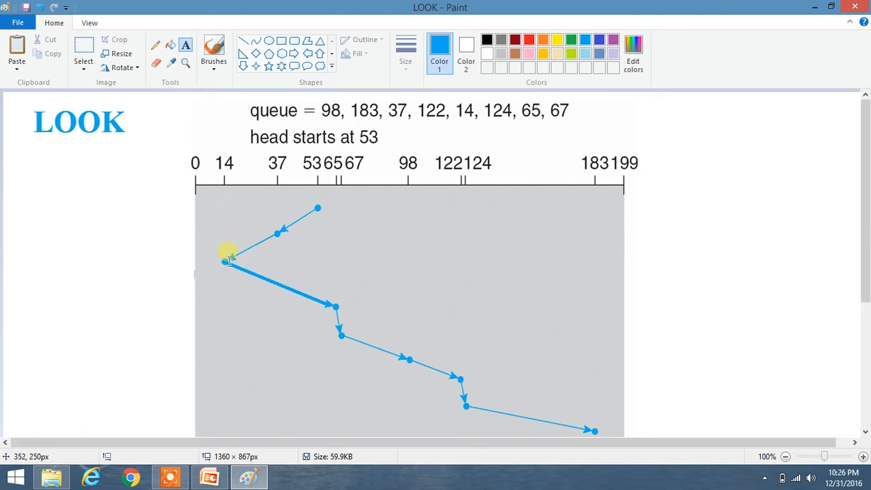
{"action": "mouse_move", "coordinate": [228, 262]}
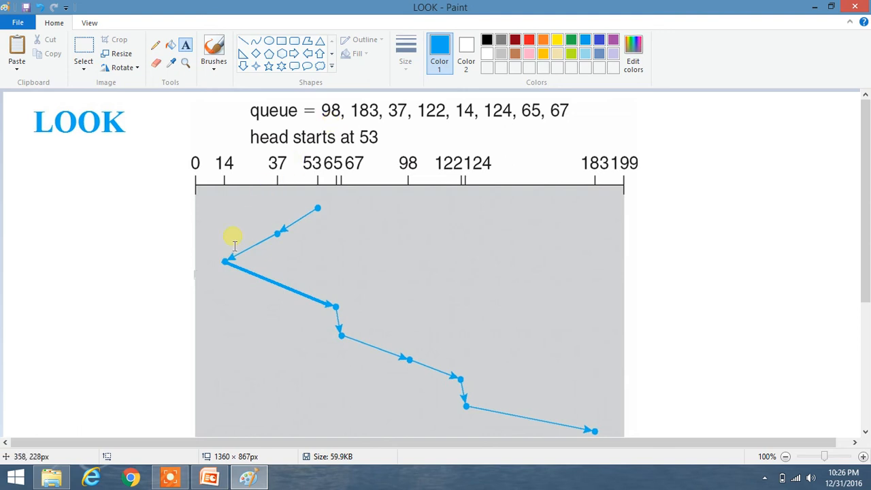
{"action": "mouse_move", "coordinate": [199, 270]}
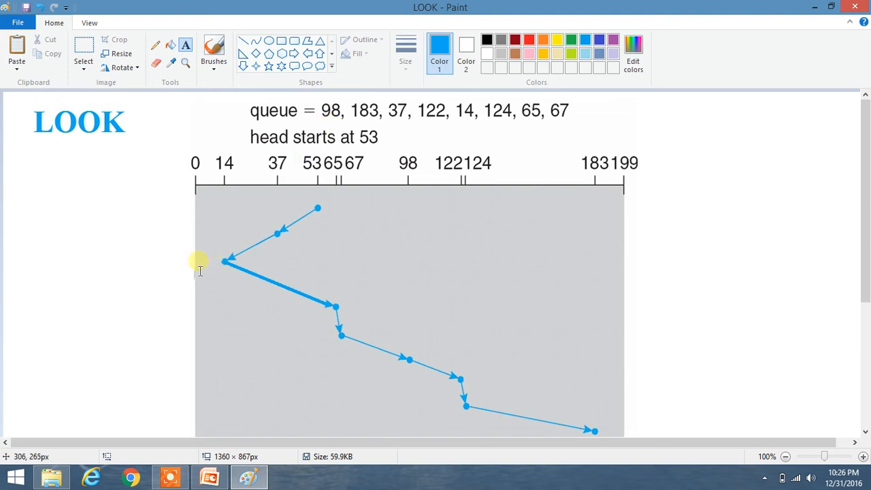
{"action": "mouse_move", "coordinate": [202, 277]}
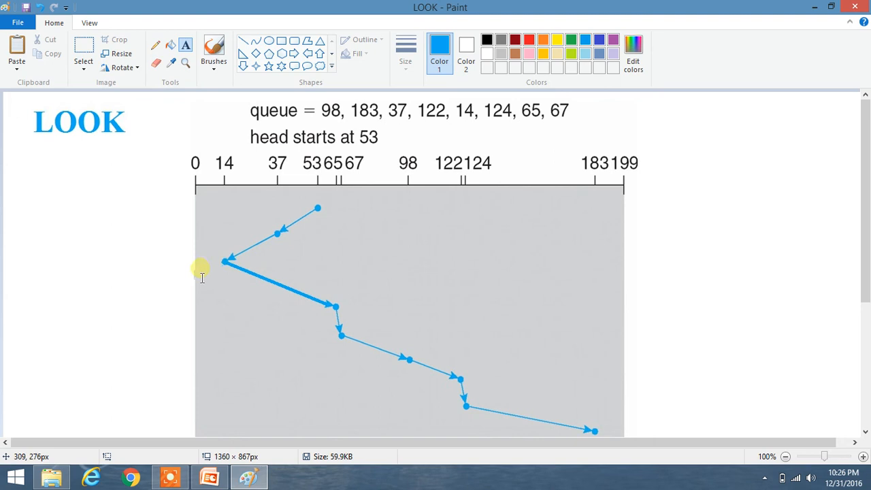
{"action": "mouse_move", "coordinate": [593, 272]}
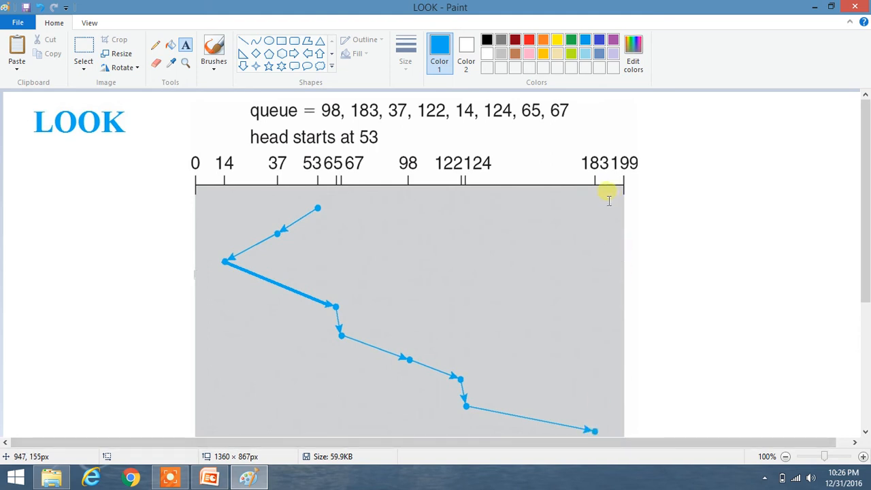
{"action": "mouse_move", "coordinate": [524, 231]}
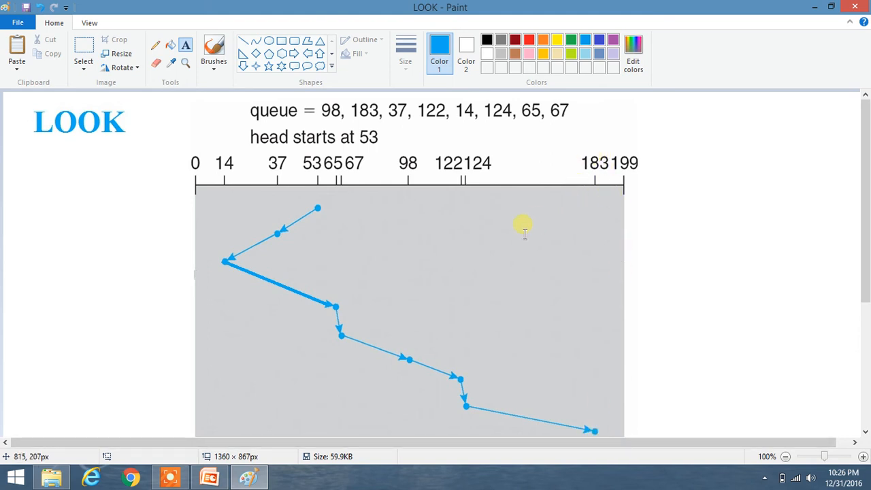
{"action": "mouse_move", "coordinate": [510, 246]}
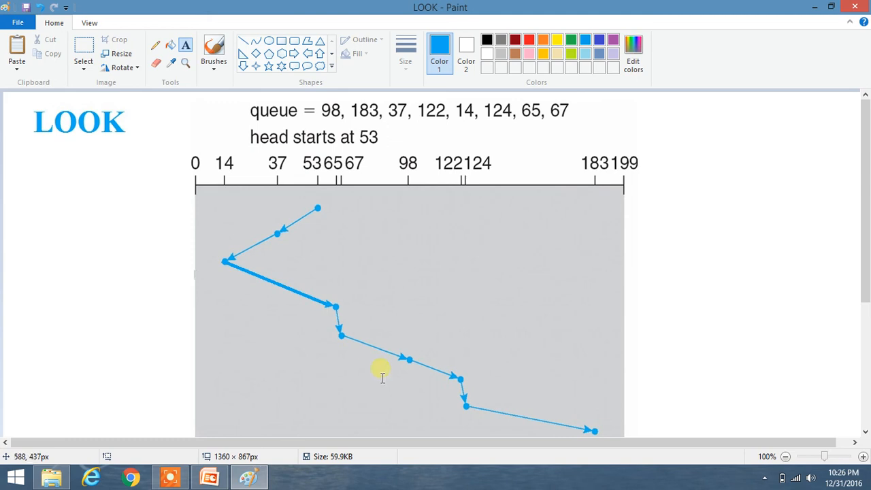
{"action": "mouse_move", "coordinate": [318, 431]}
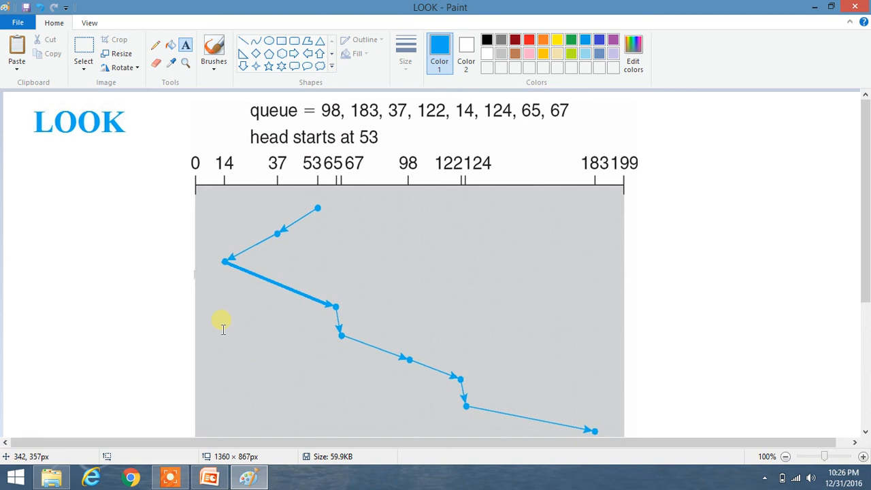
{"action": "mouse_move", "coordinate": [582, 311]}
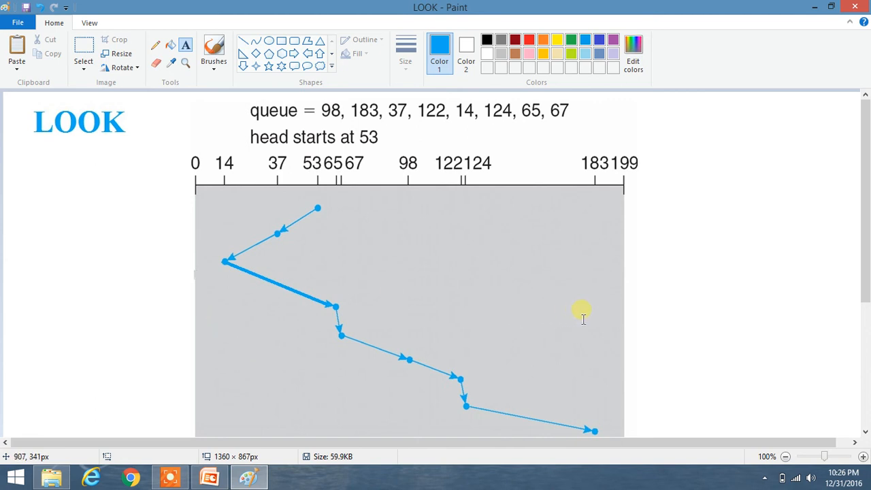
{"action": "mouse_move", "coordinate": [349, 417]}
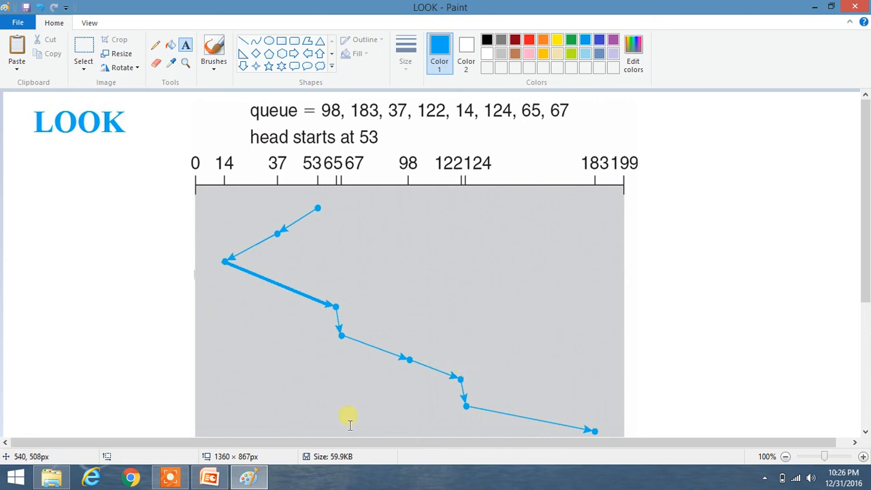
{"action": "mouse_move", "coordinate": [248, 477]}
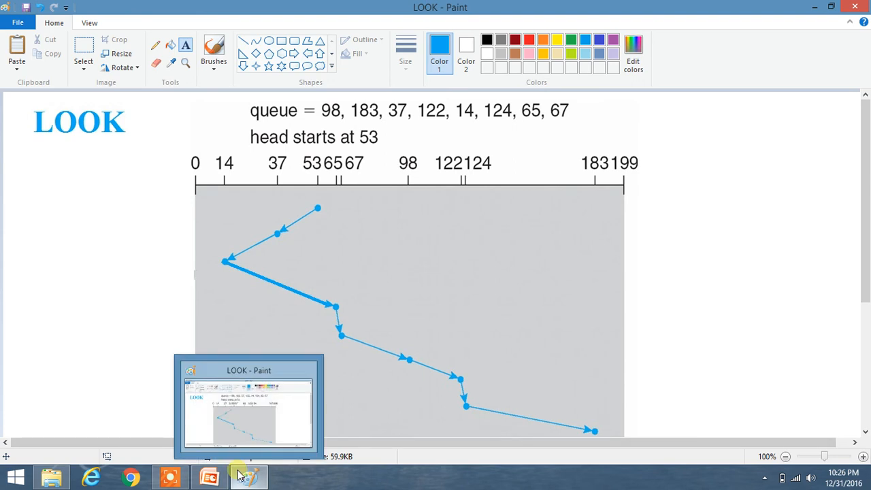
{"action": "mouse_move", "coordinate": [210, 476]}
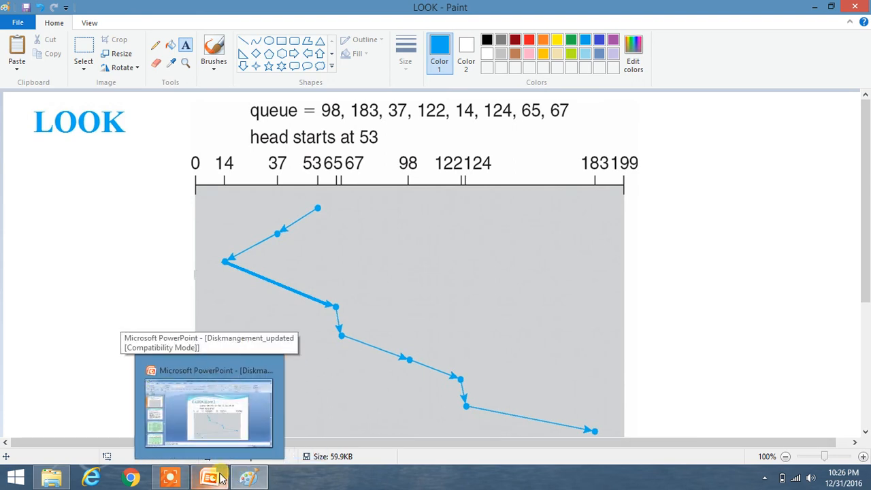